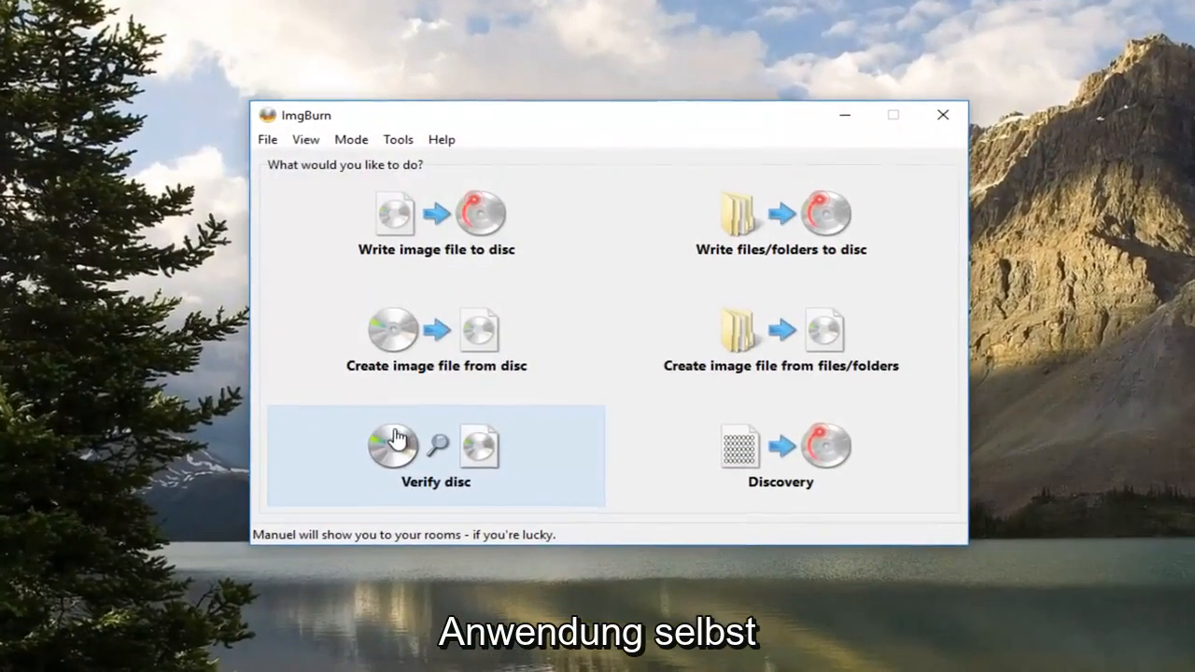
pyautogui.moveTo(577, 179)
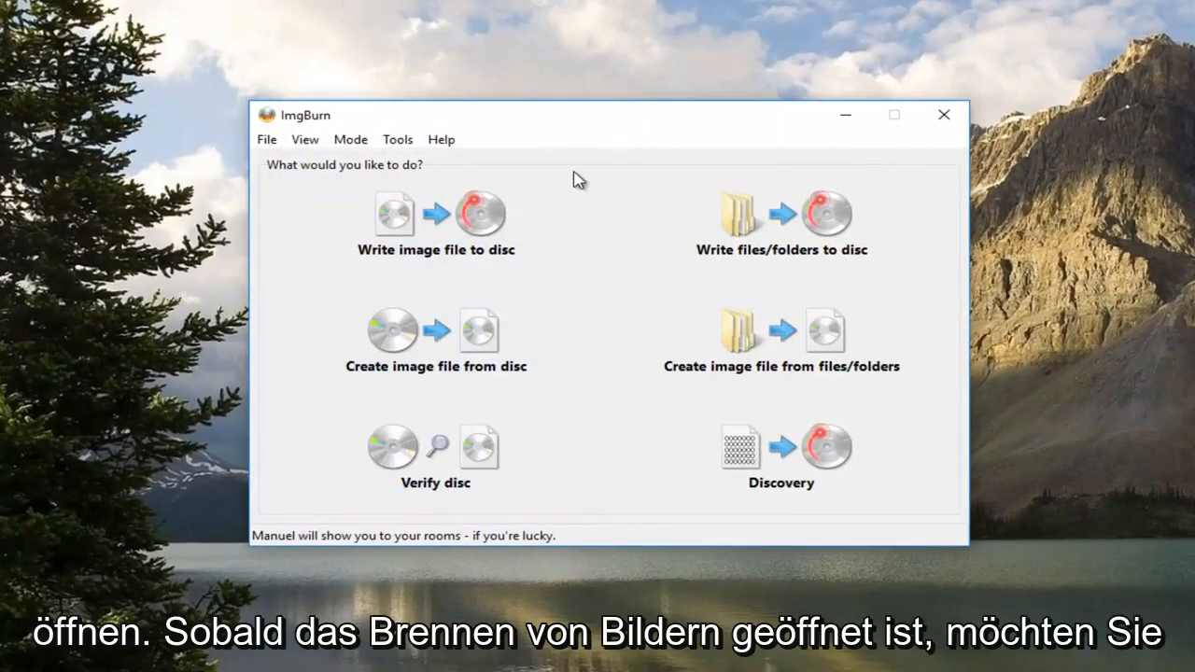
pyautogui.moveTo(589, 171)
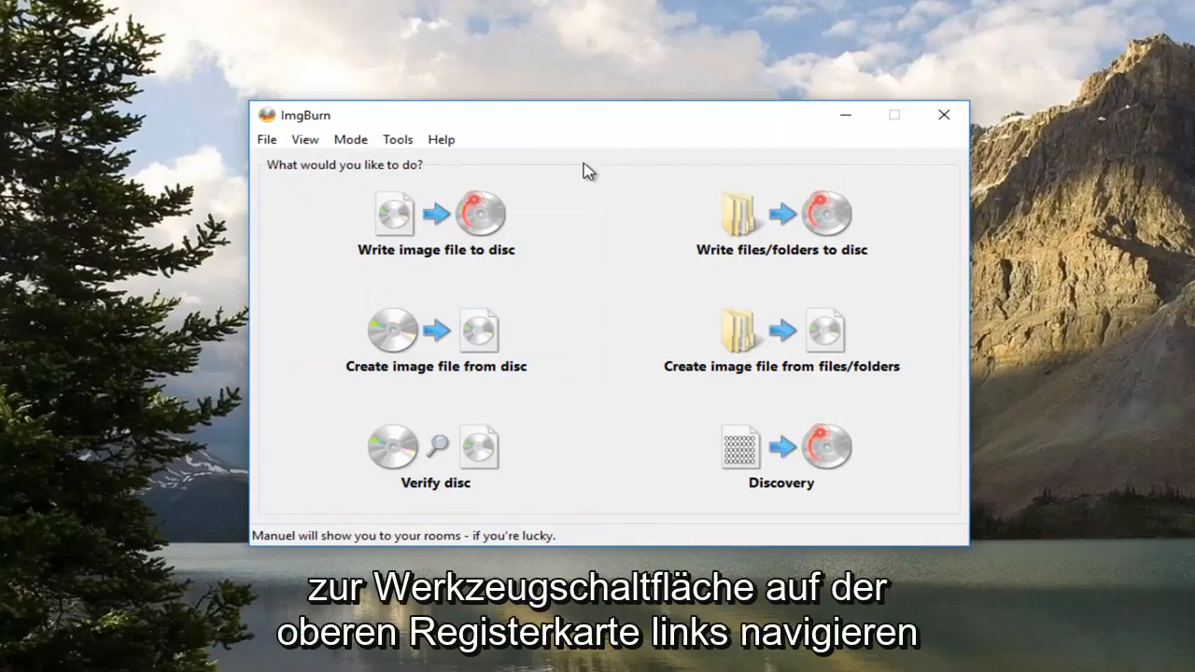
# Show the Tools menu from the ImgBurn menu bar.
pyautogui.click(396, 138)
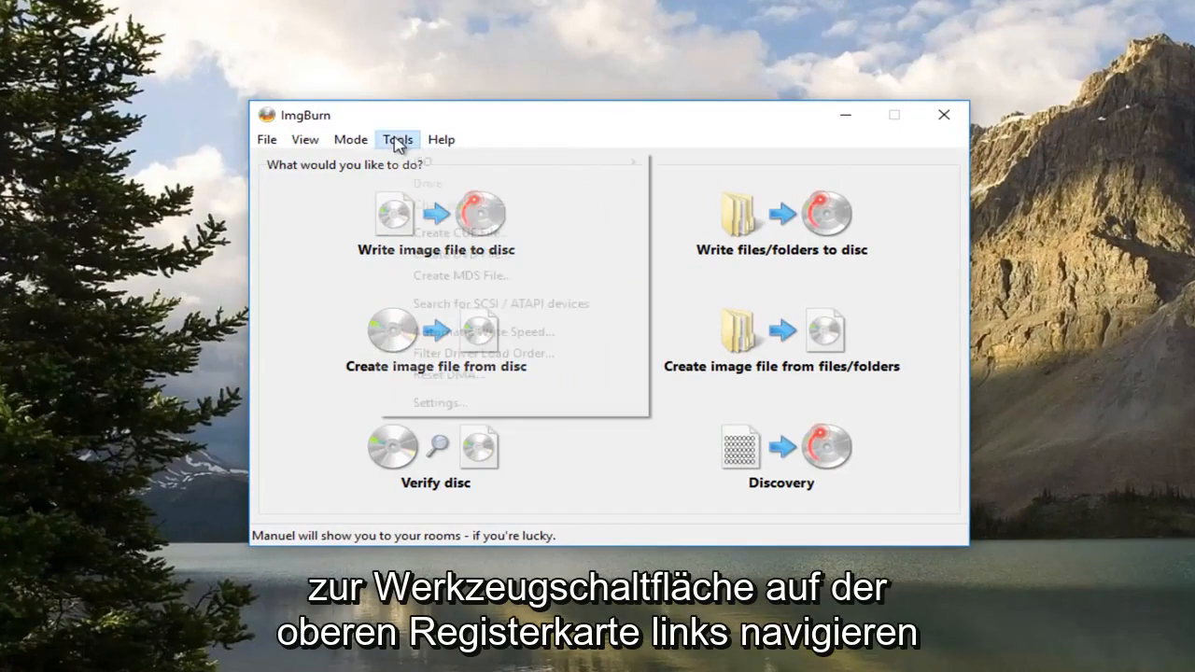
pyautogui.click(396, 138)
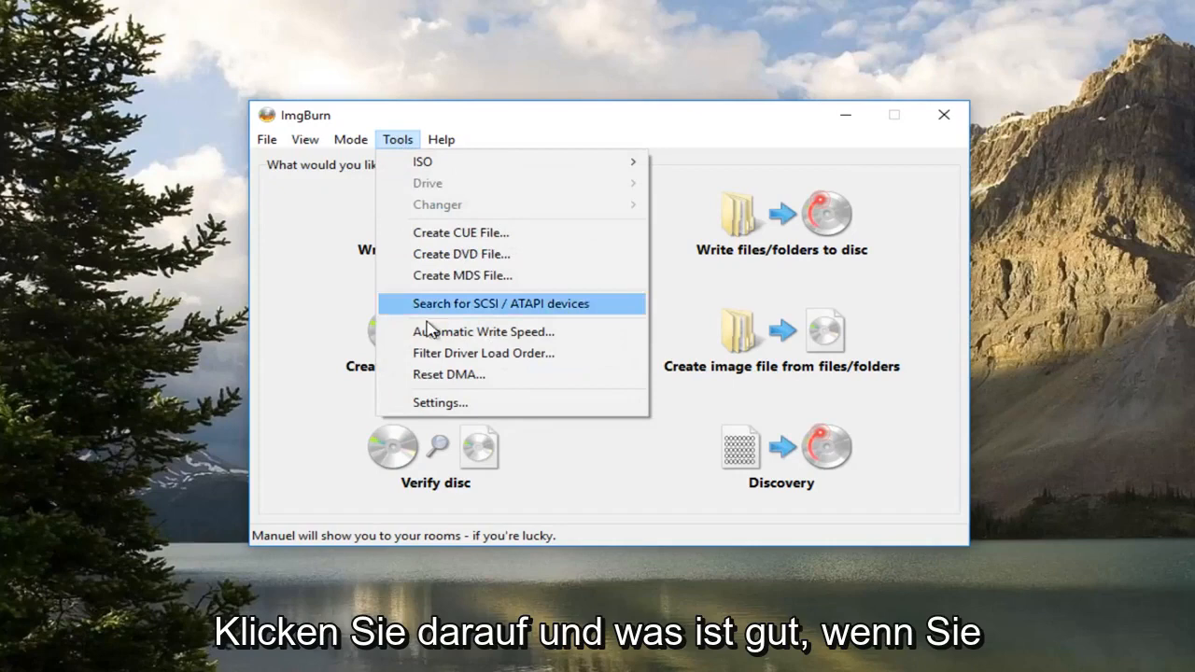
pyautogui.moveTo(433, 403)
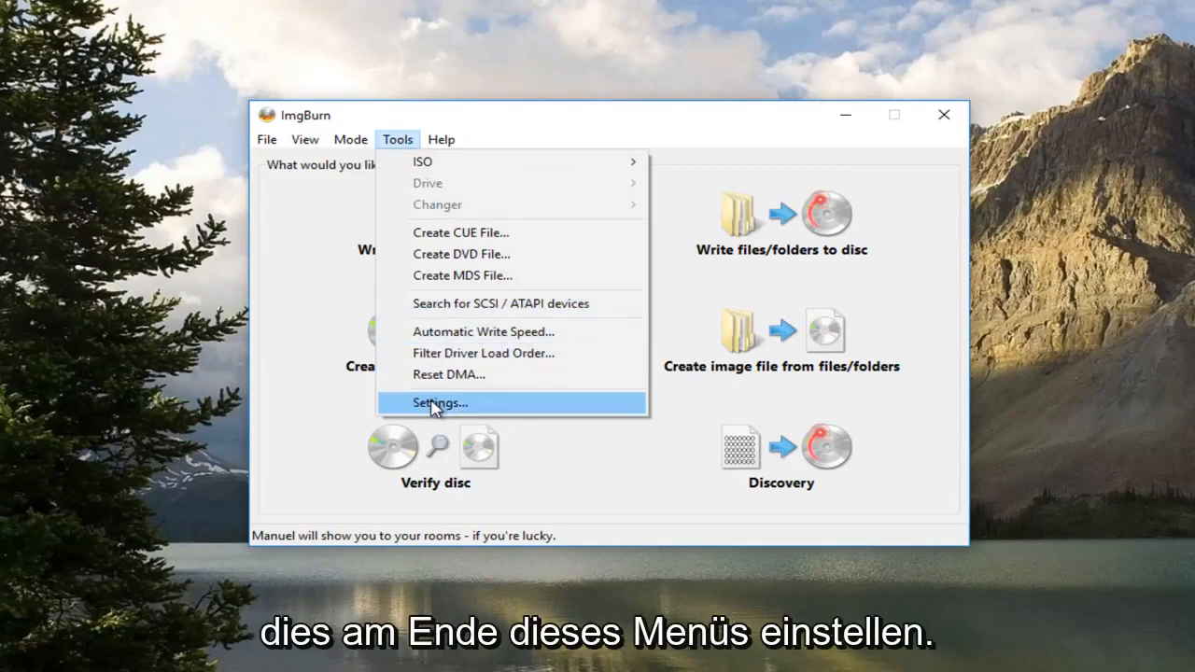
# In Settings > Write, turn off Perform OPC Before Write.
pyautogui.click(438, 403)
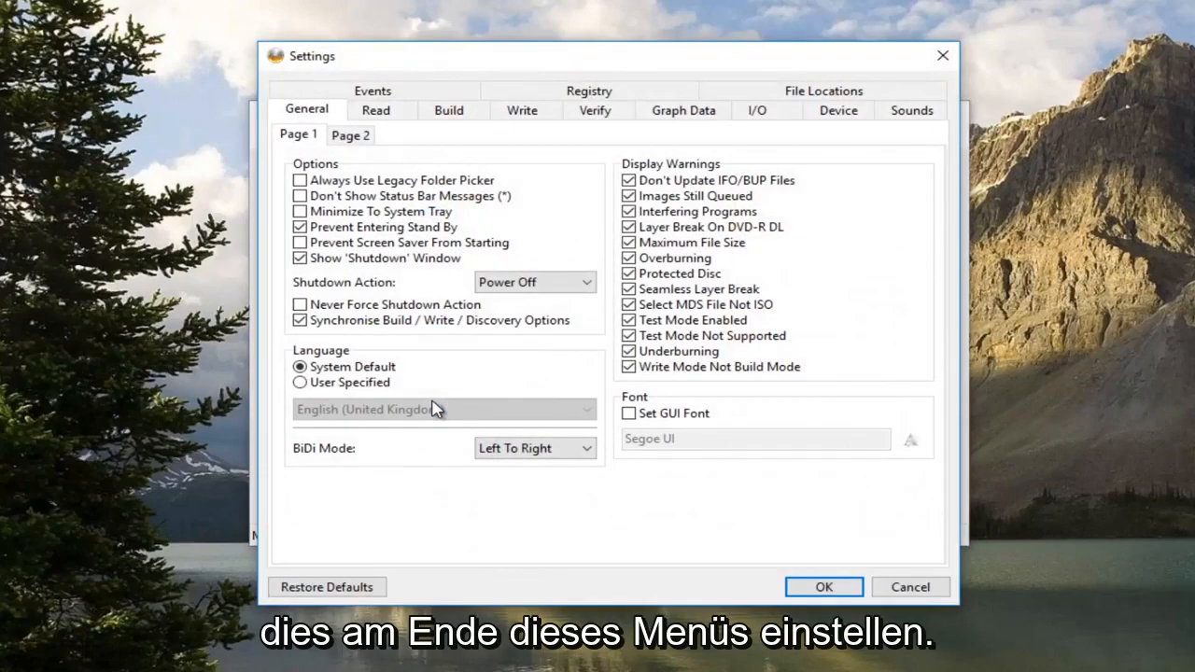
pyautogui.moveTo(460, 364)
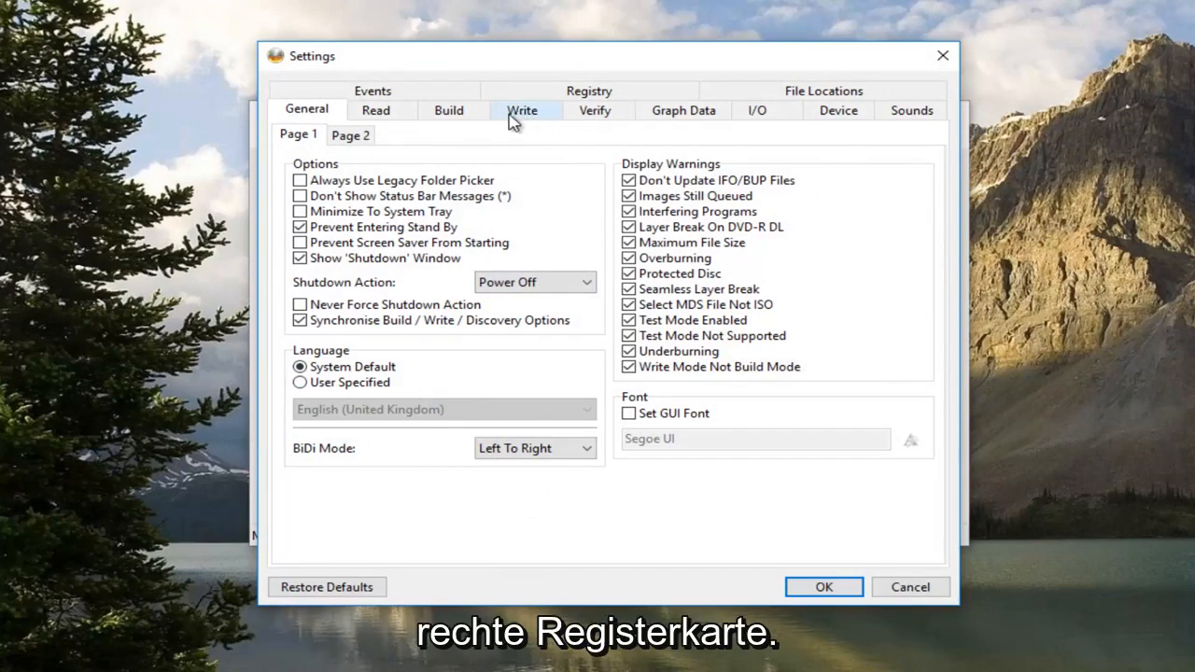
pyautogui.click(523, 110)
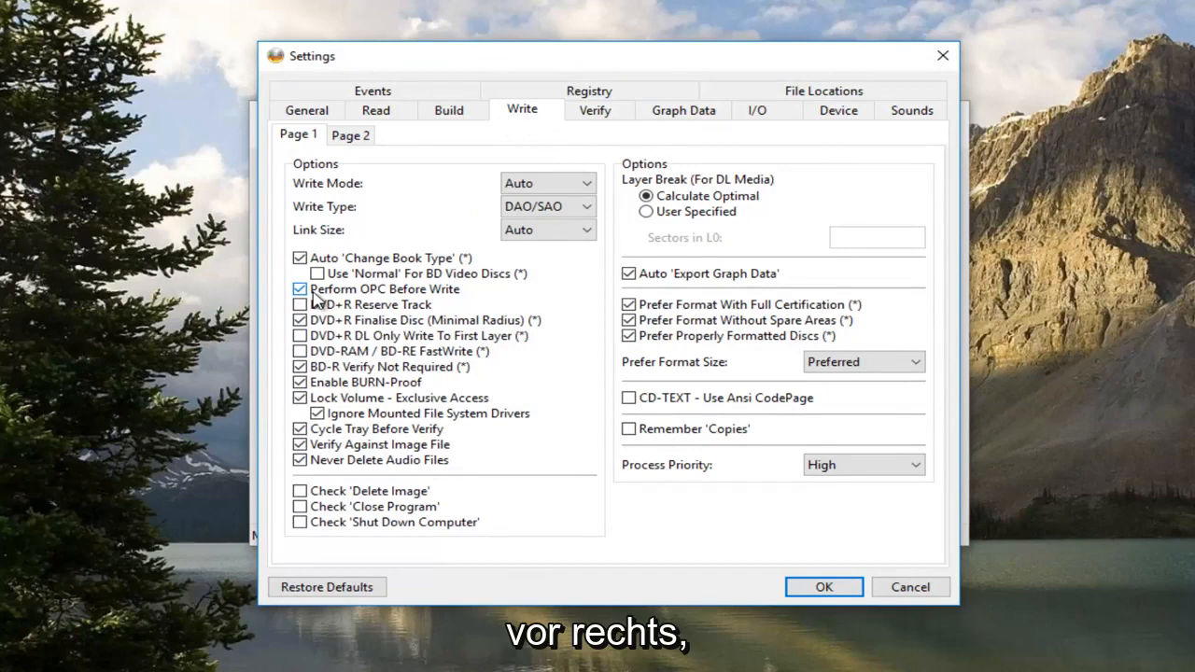
pyautogui.click(299, 288)
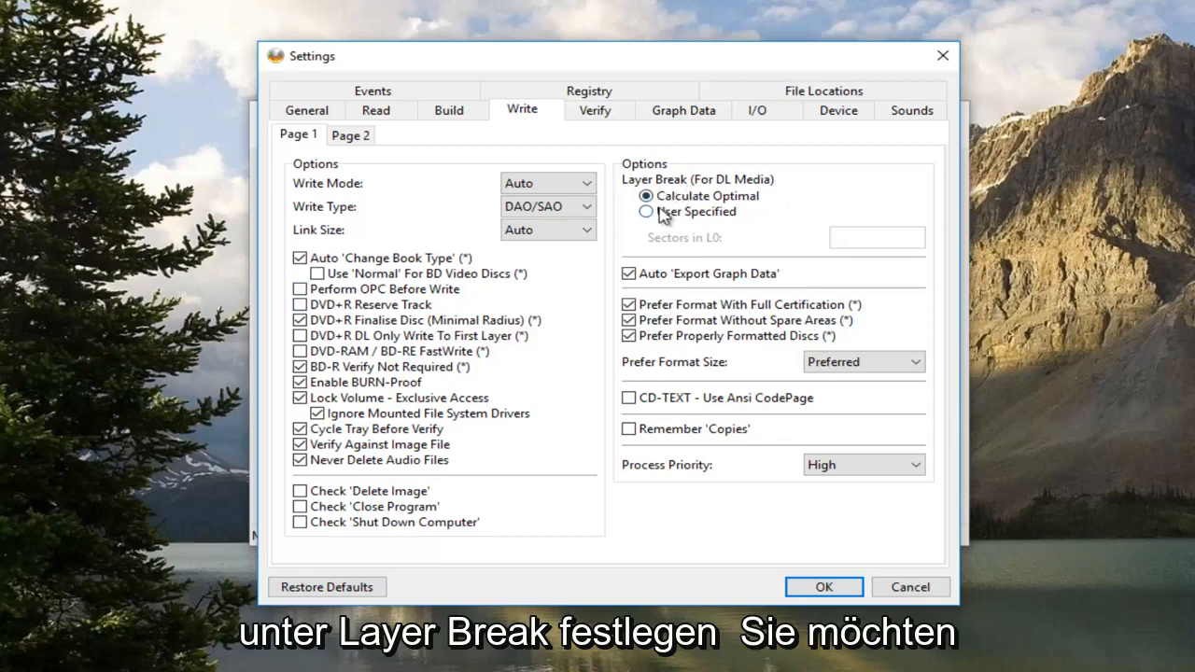
# Choose a User Specified layer break and enter 1913760 sectors in L0.
pyautogui.click(646, 211)
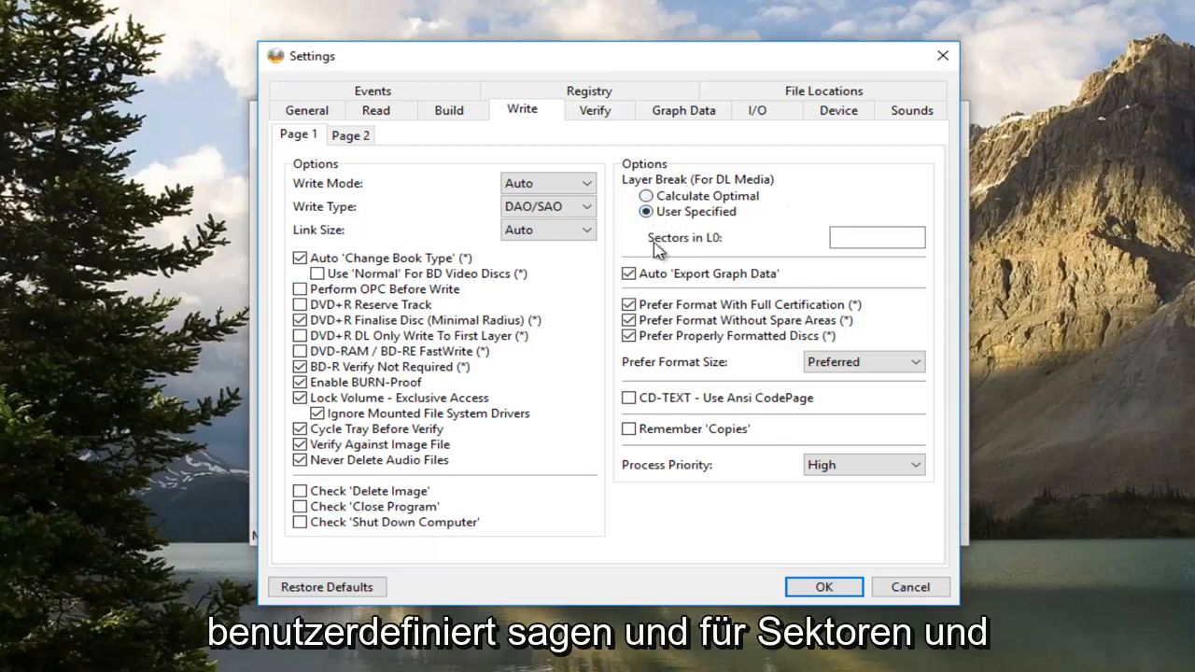
pyautogui.click(876, 237)
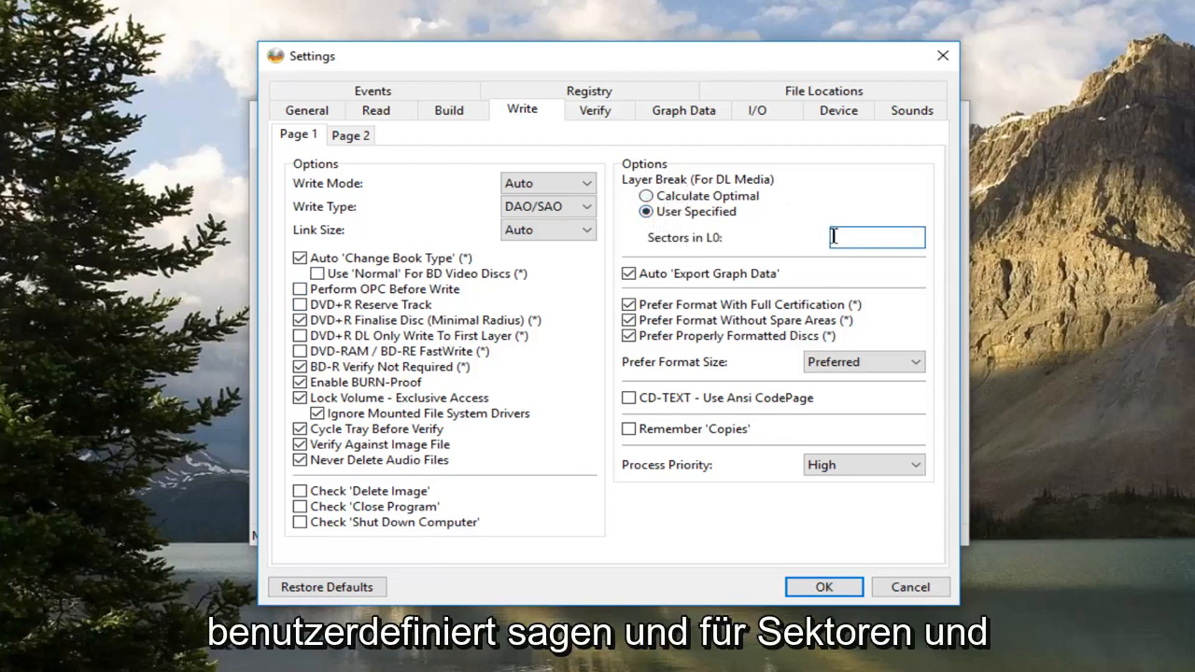
pyautogui.write('1')
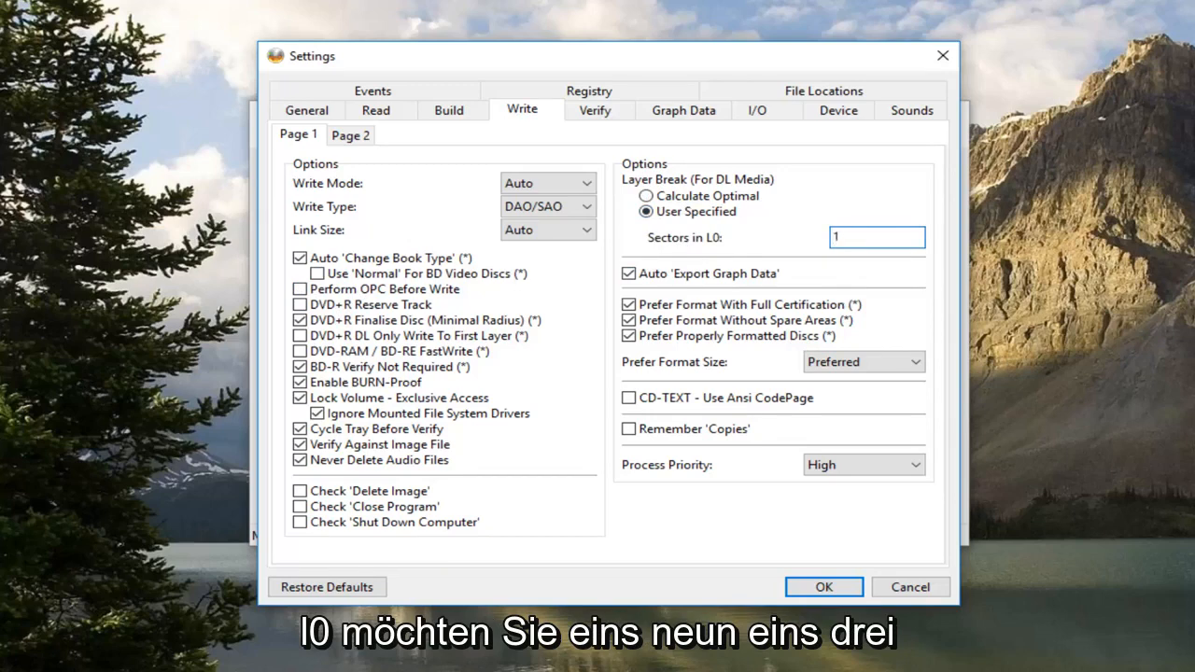
pyautogui.write('1913760')
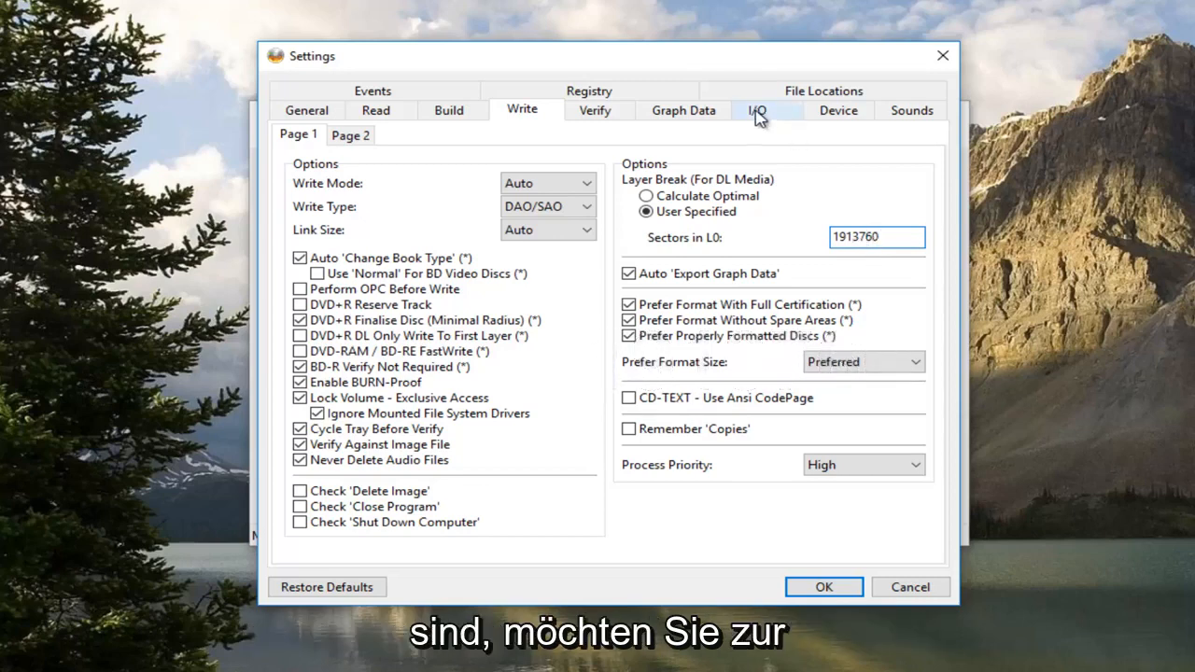
# On I/O settings page 2, set the buffer size to 72 MiB.
pyautogui.click(874, 235)
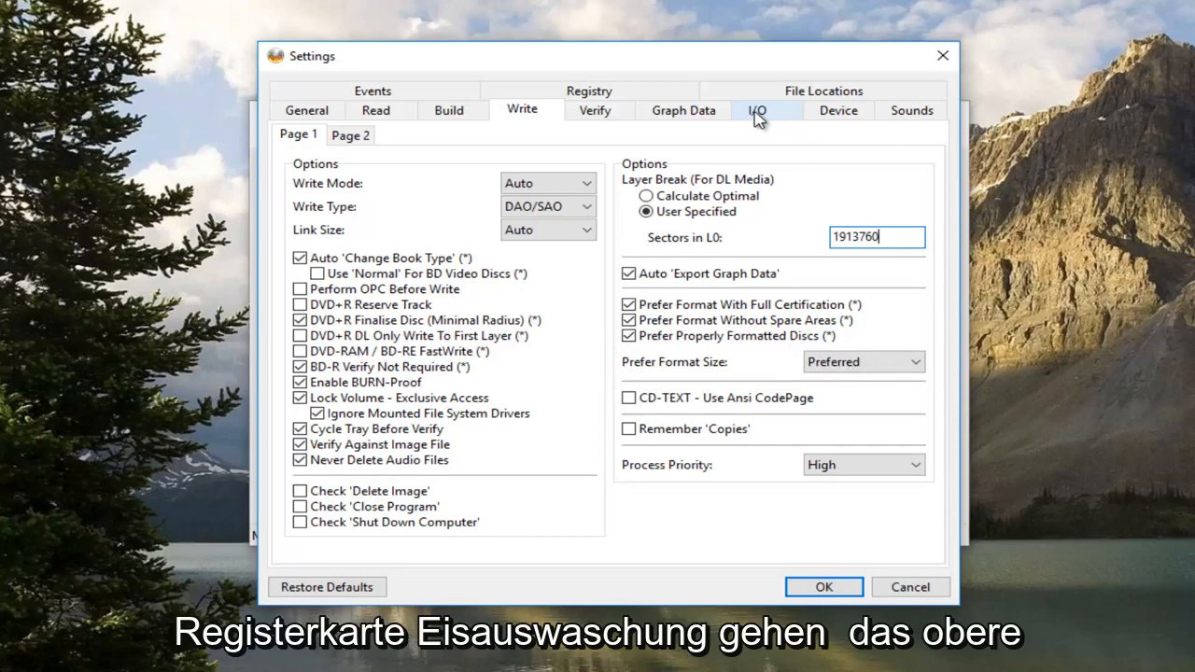
pyautogui.click(758, 110)
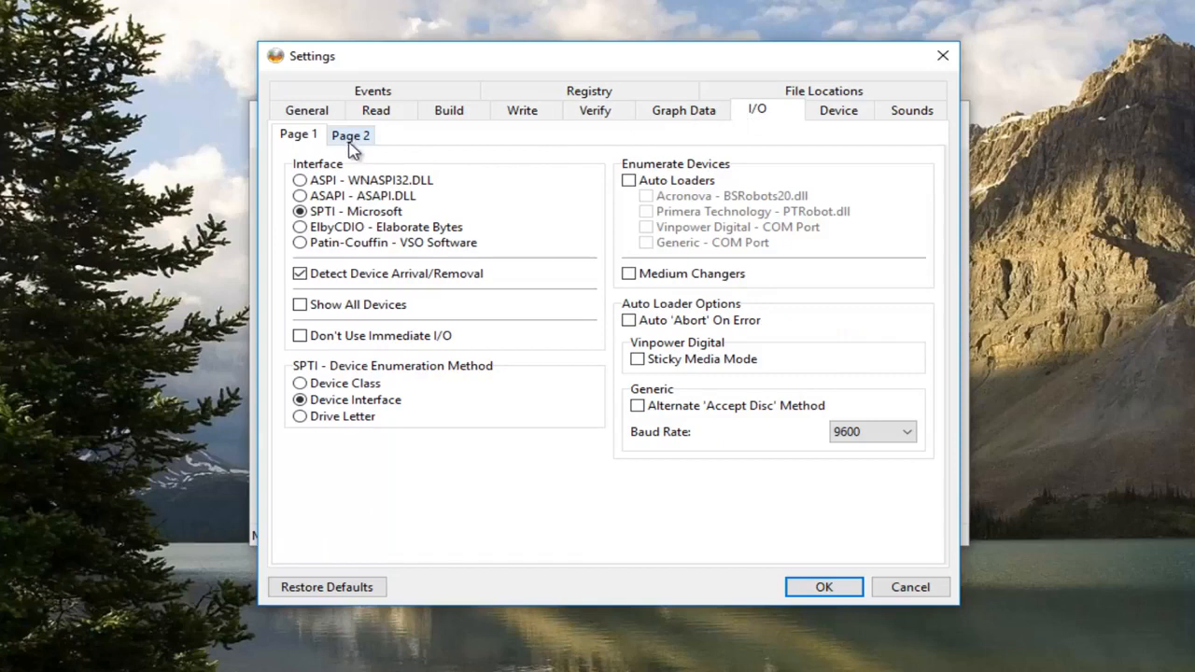
pyautogui.click(351, 135)
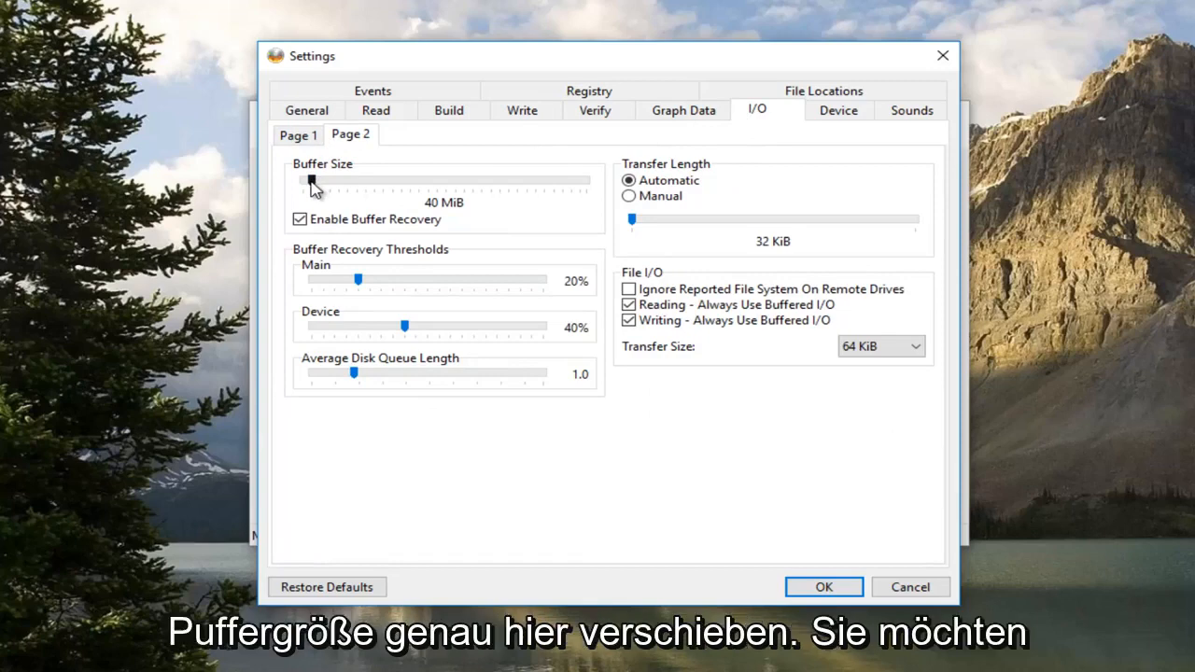
pyautogui.moveTo(310, 179); pyautogui.dragTo(321, 179)
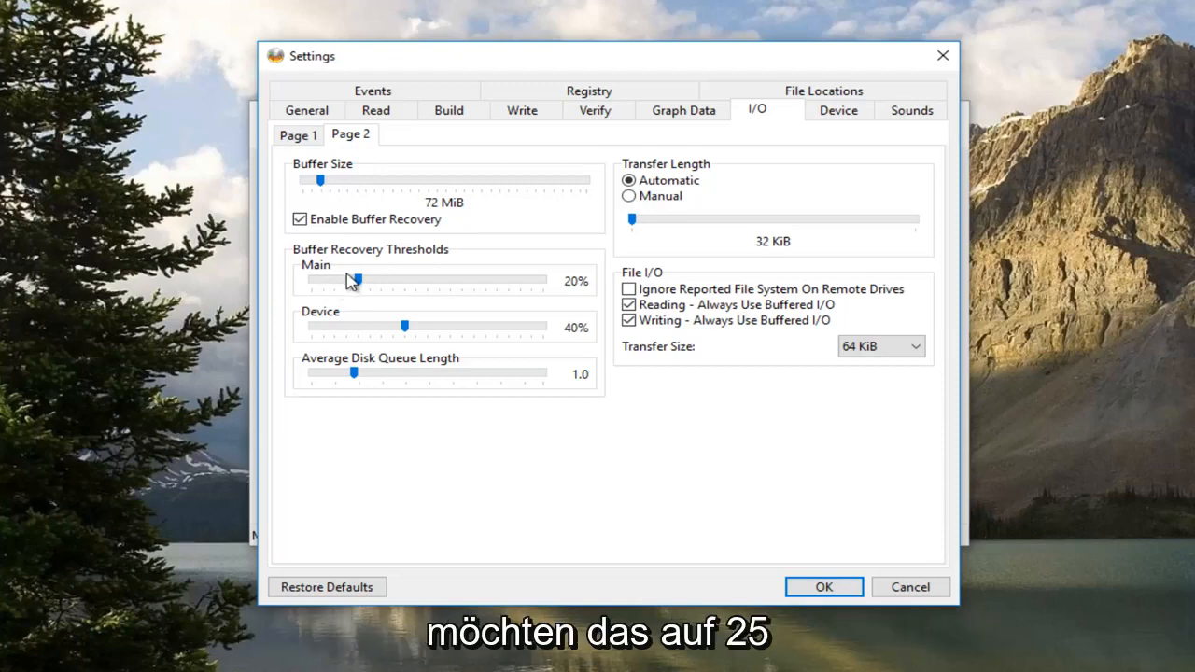
# Set the Main recovery threshold to 25% and save the settings with OK.
pyautogui.moveTo(353, 281); pyautogui.dragTo(366, 281)
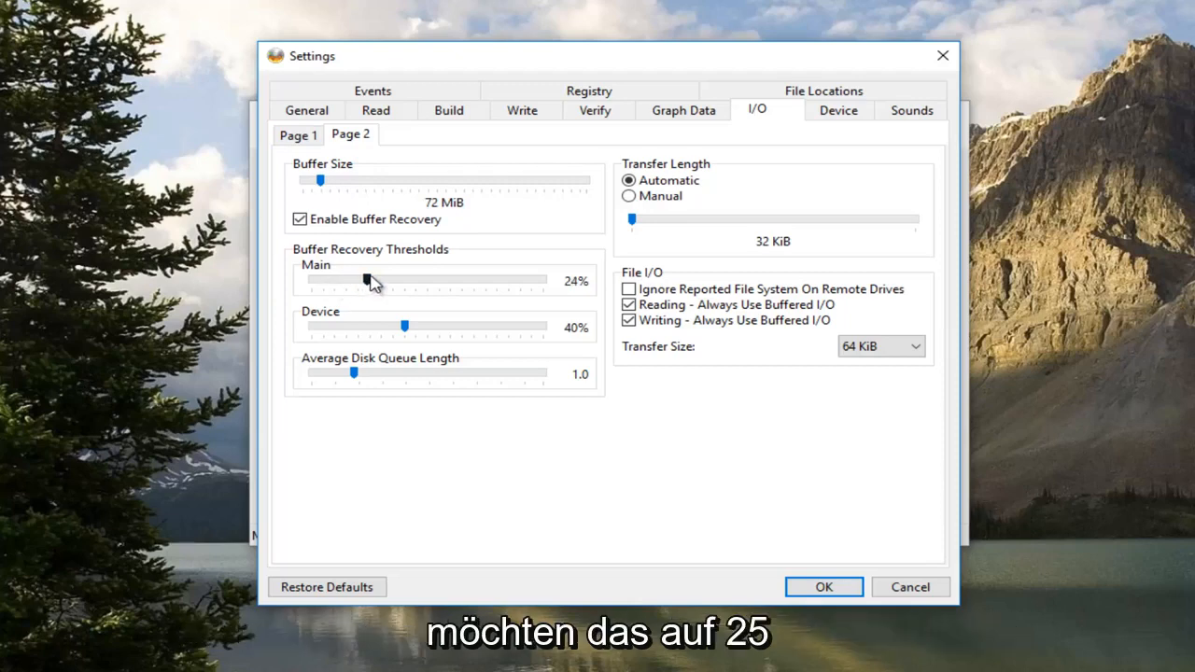
pyautogui.moveTo(363, 280); pyautogui.dragTo(370, 280)
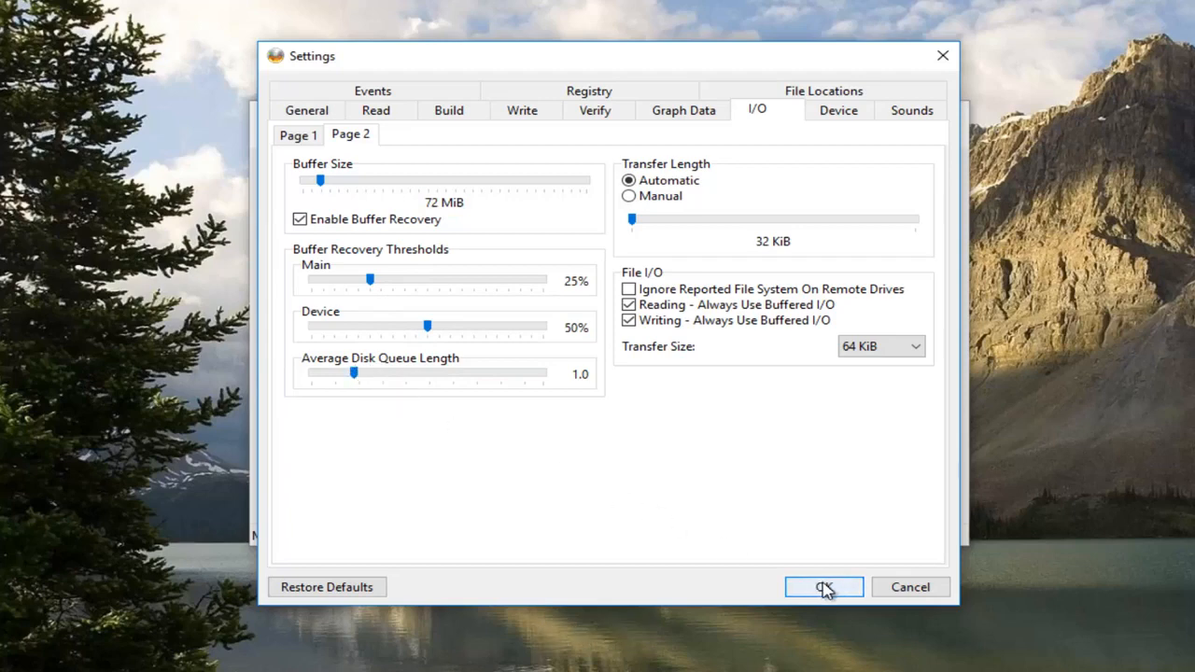
pyautogui.click(823, 586)
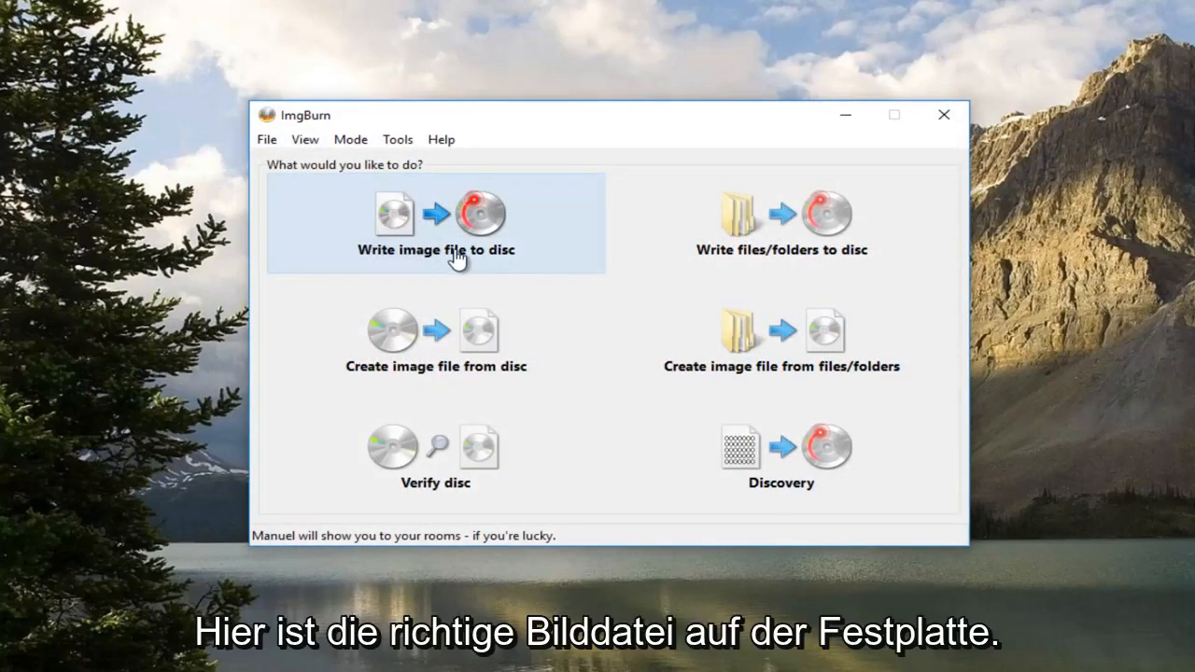
# Choose 'Write image file to disc' and set the write speed to 2x.
pyautogui.click(437, 220)
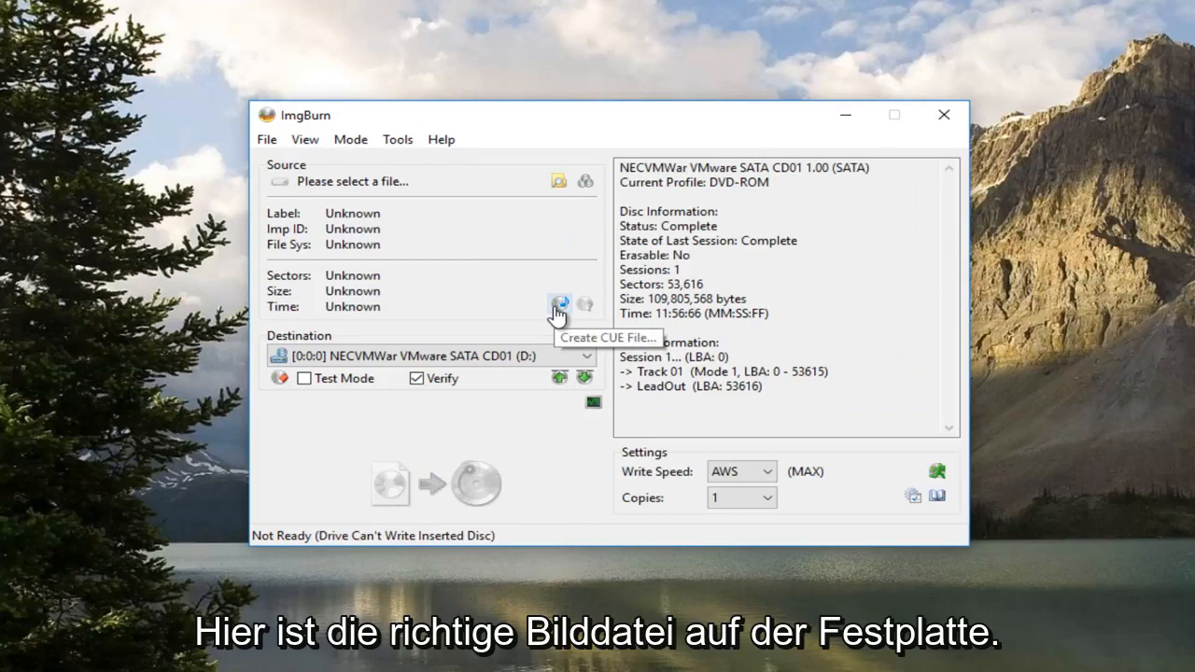
pyautogui.moveTo(582, 355)
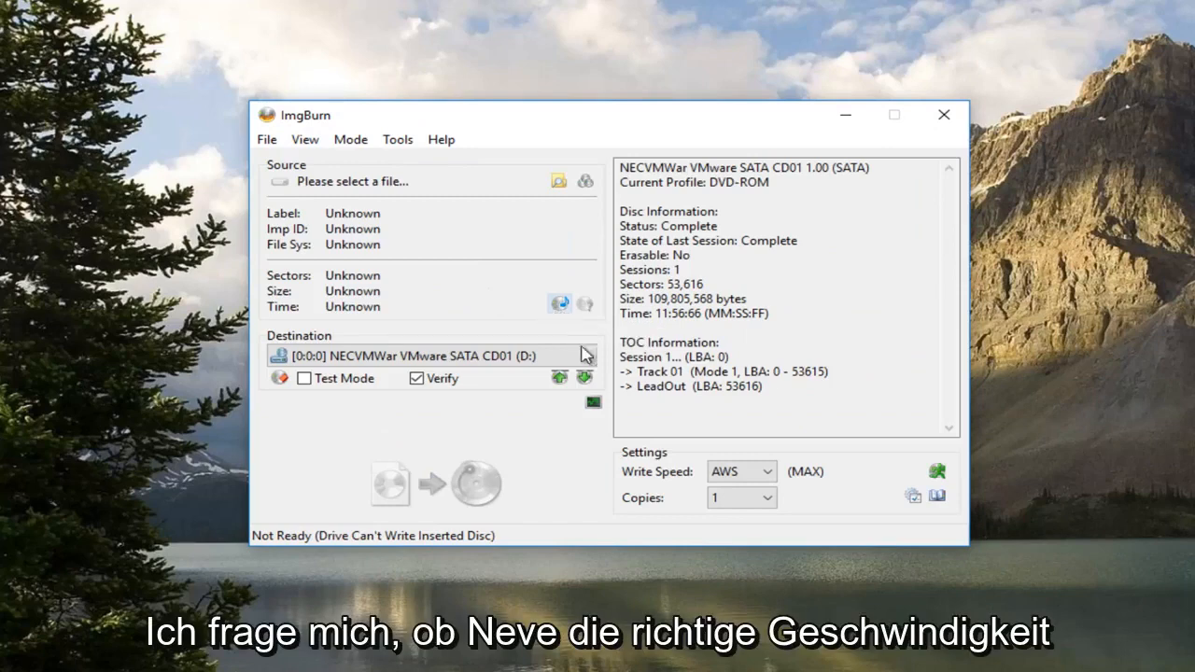
pyautogui.click(768, 470)
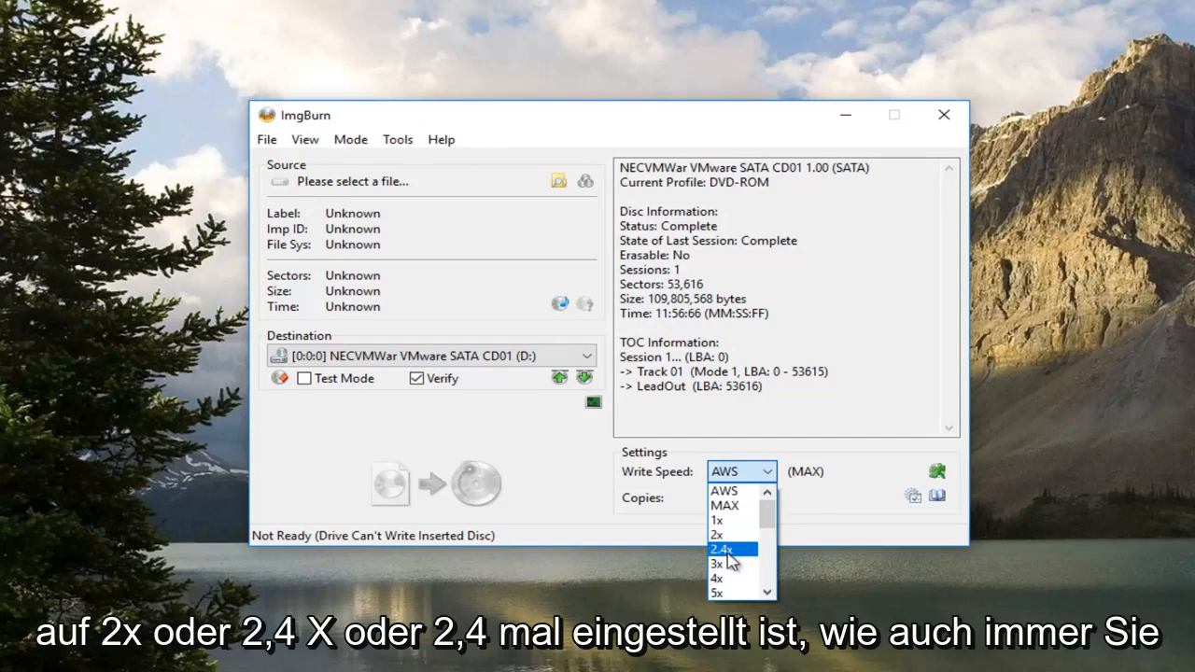
pyautogui.moveTo(719, 534)
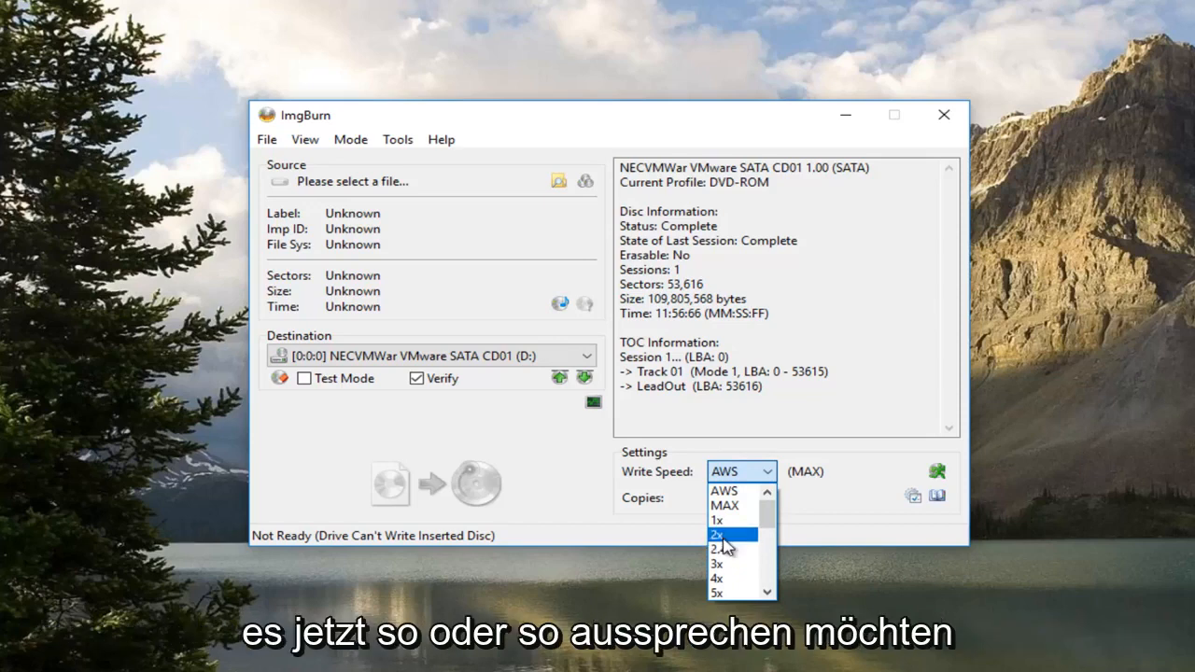
pyautogui.click(717, 535)
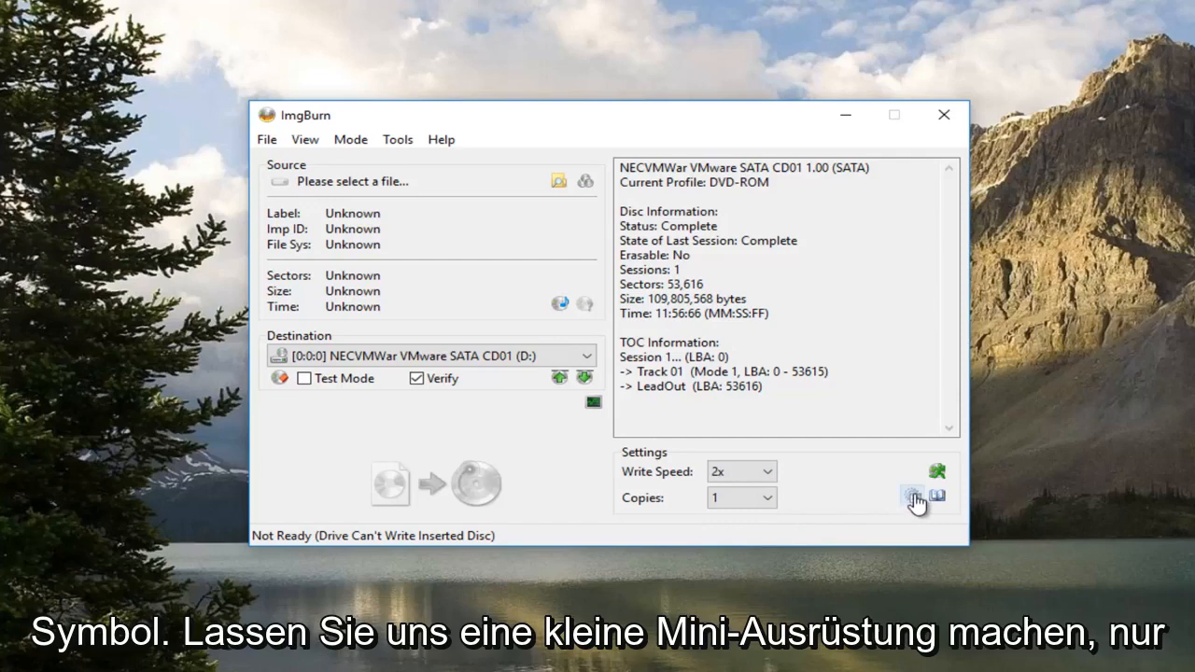
pyautogui.click(915, 497)
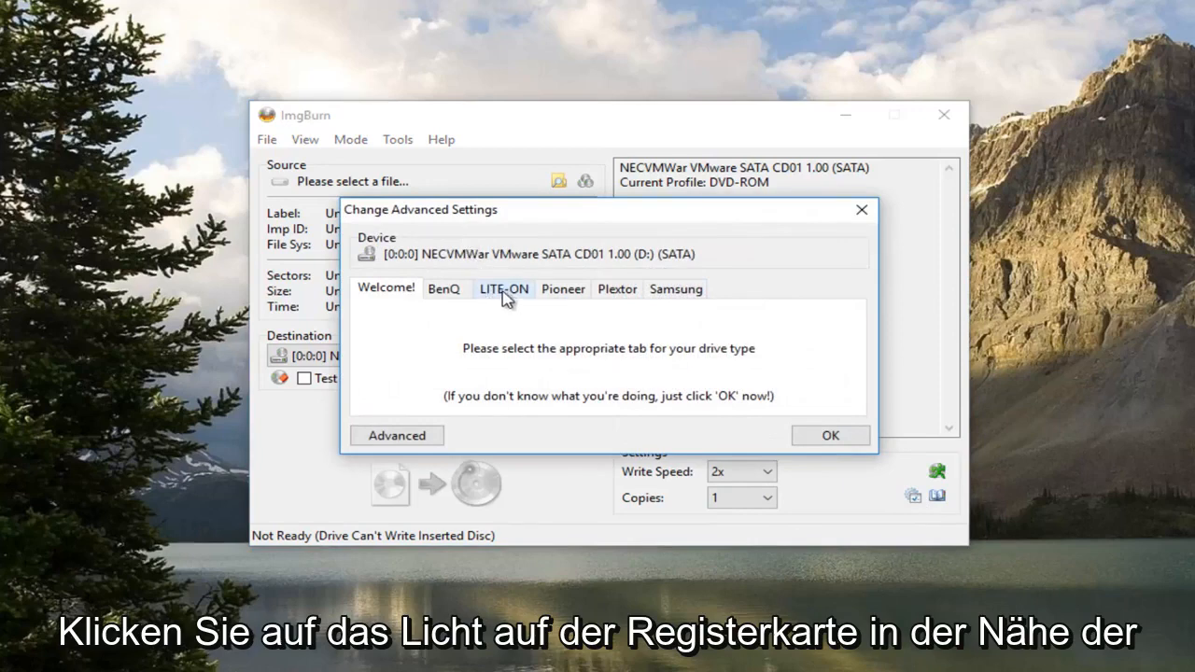
# Pick SmartBurn as the LITE-ON 'Change For' feature and confirm with OK.
pyautogui.click(505, 288)
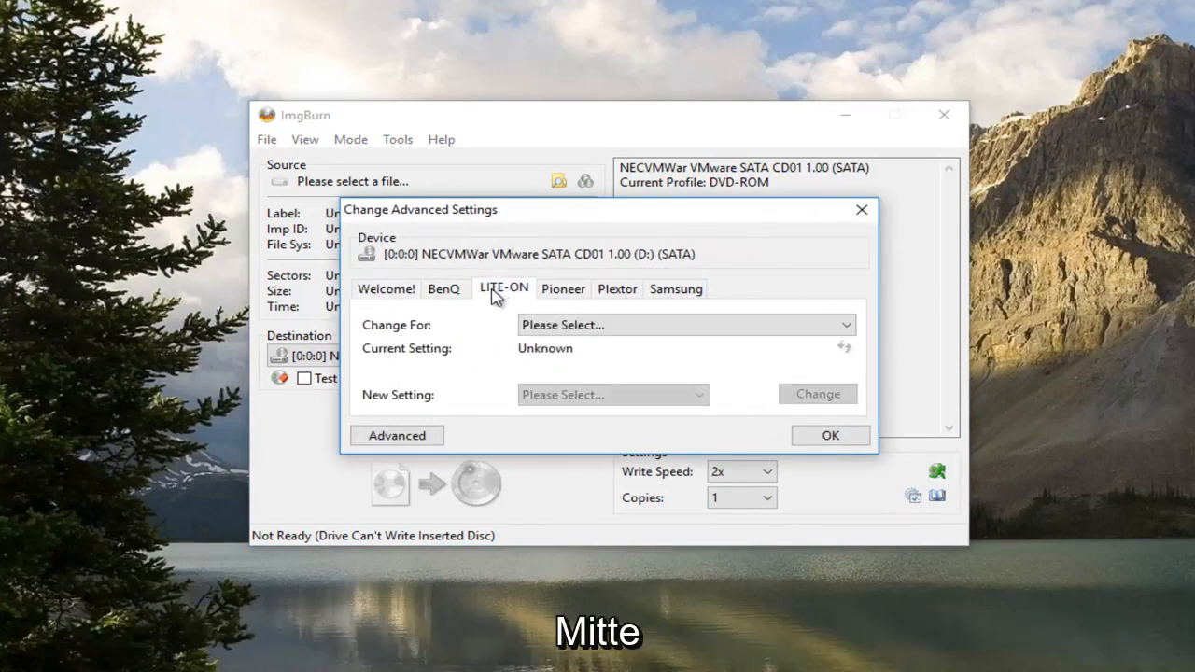
pyautogui.moveTo(448, 340)
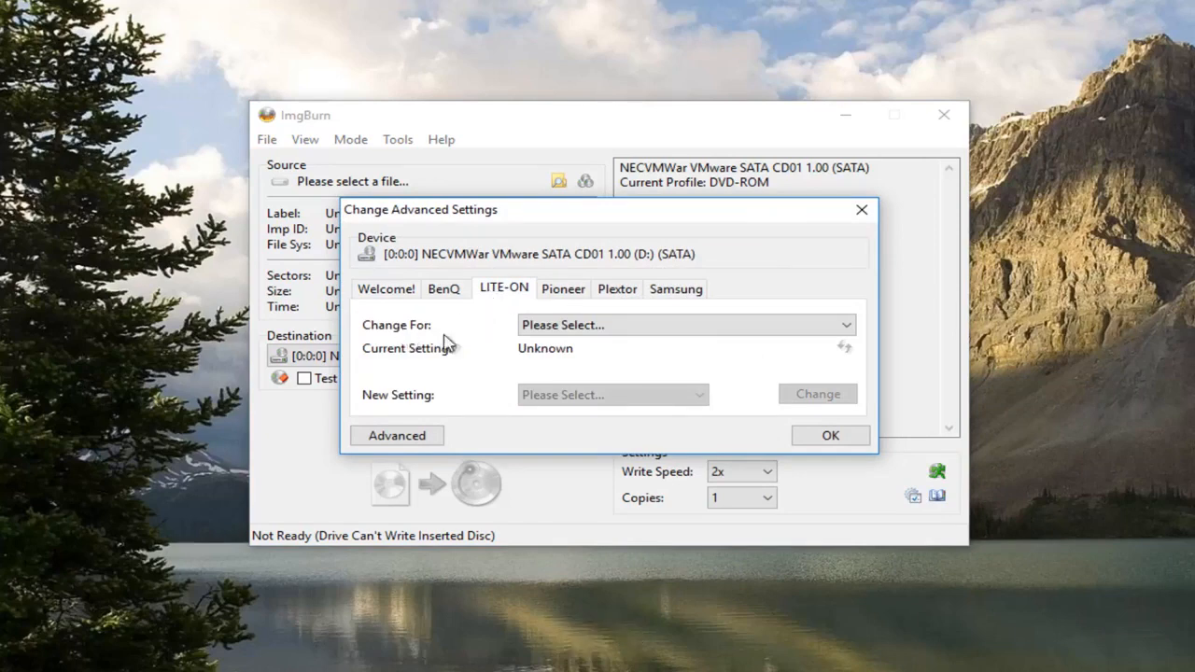
pyautogui.click(687, 325)
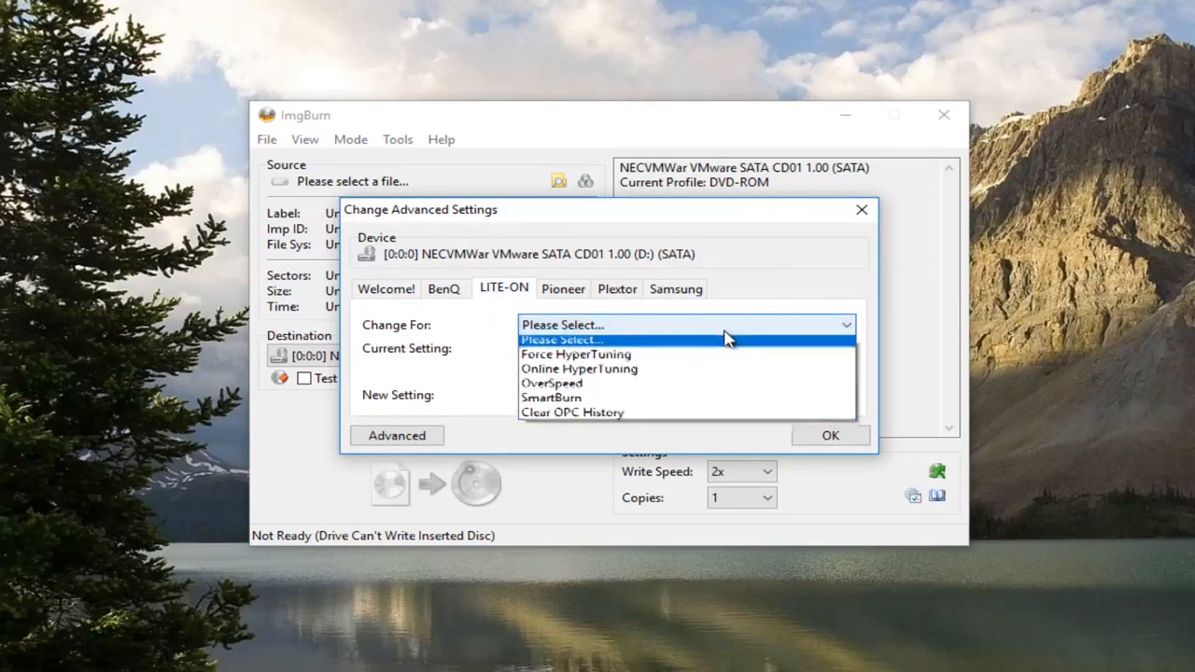
pyautogui.click(551, 396)
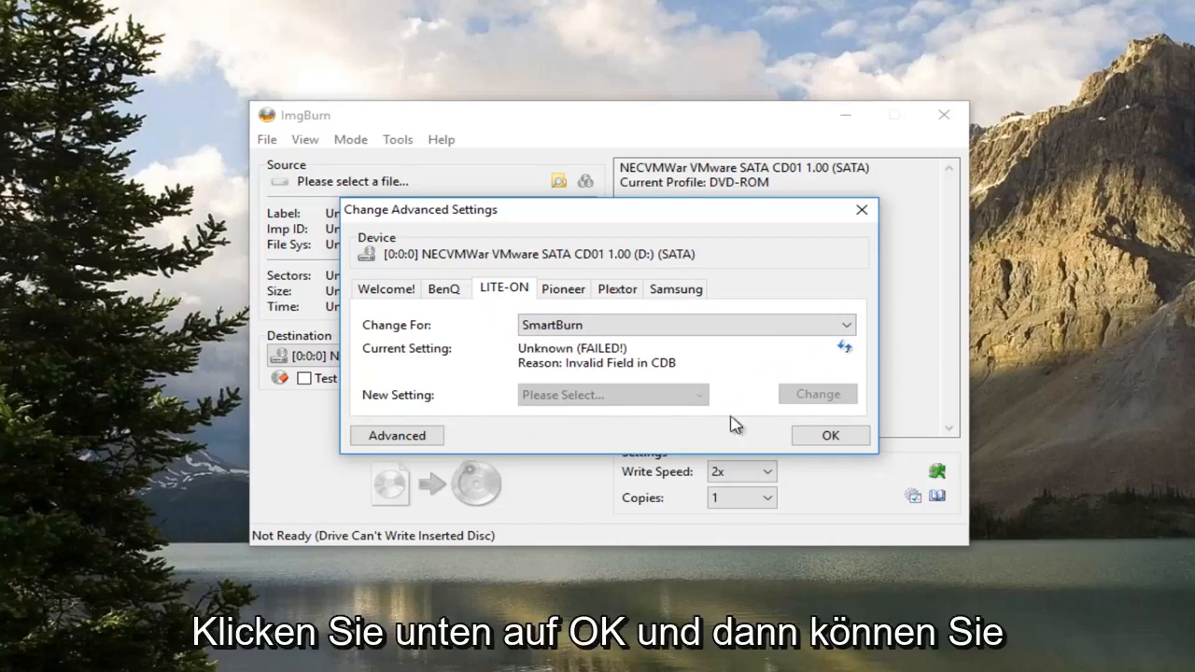
pyautogui.click(829, 435)
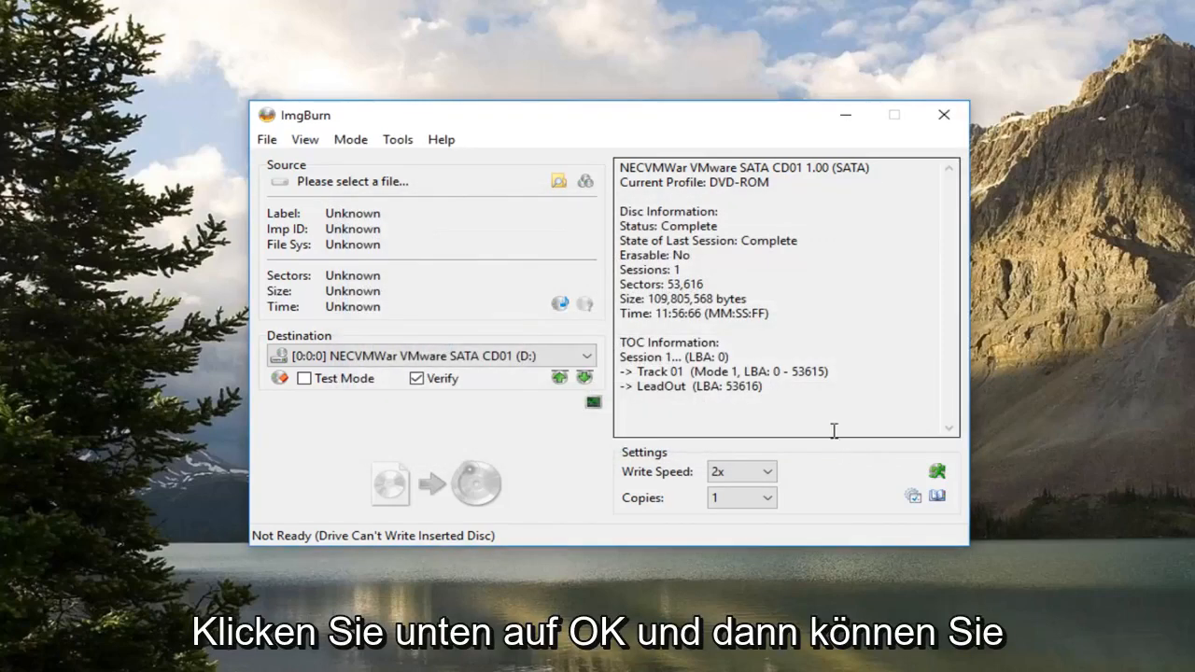
pyautogui.moveTo(943, 114)
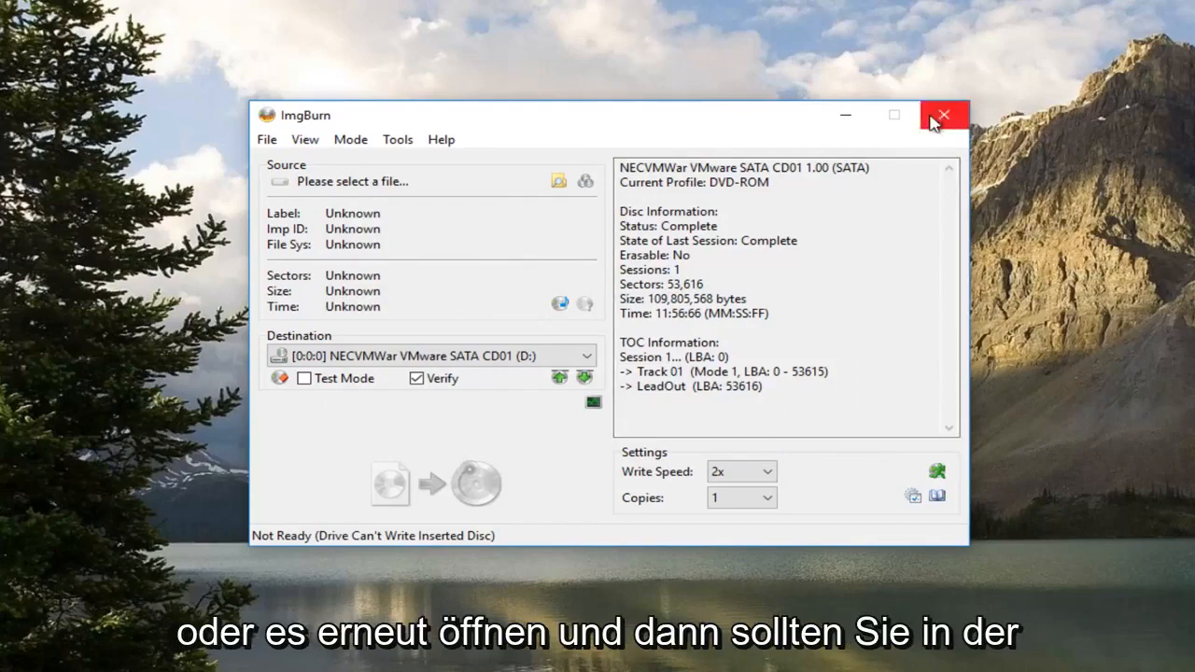
# Close ImgBurn, leaving only the Windows desktop.
pyautogui.click(943, 115)
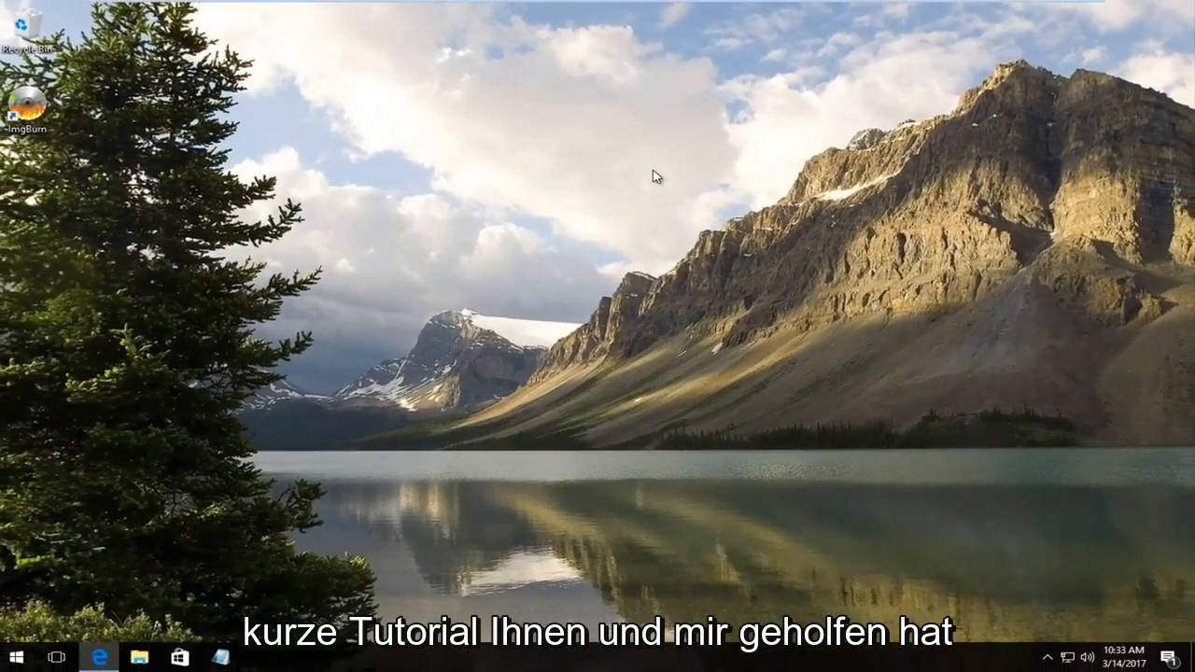